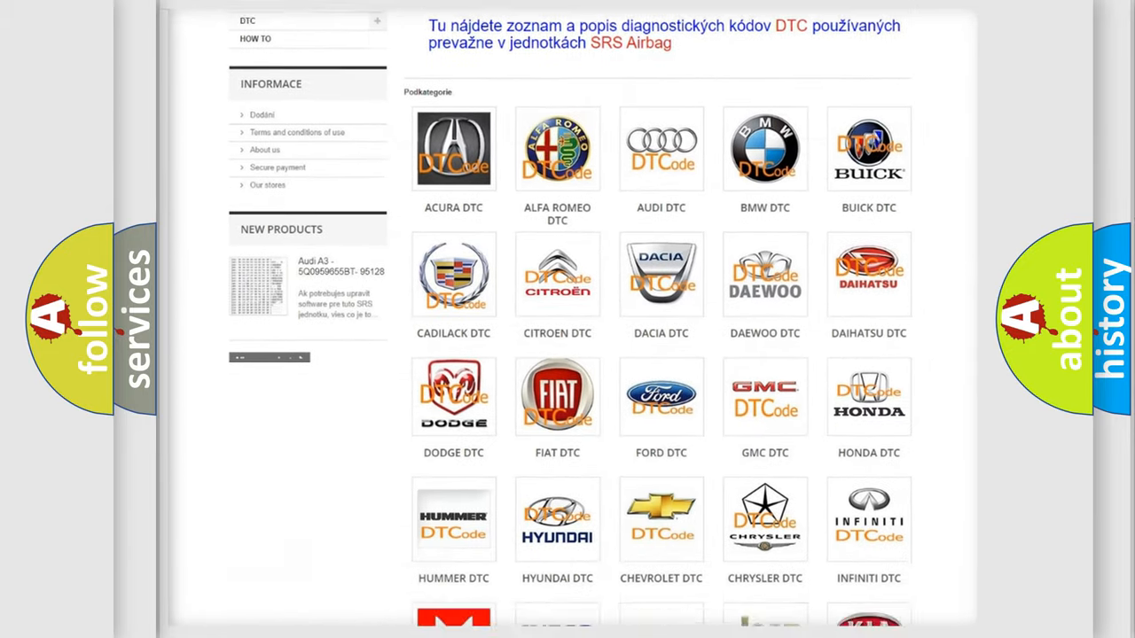
pyautogui.scroll(-3)
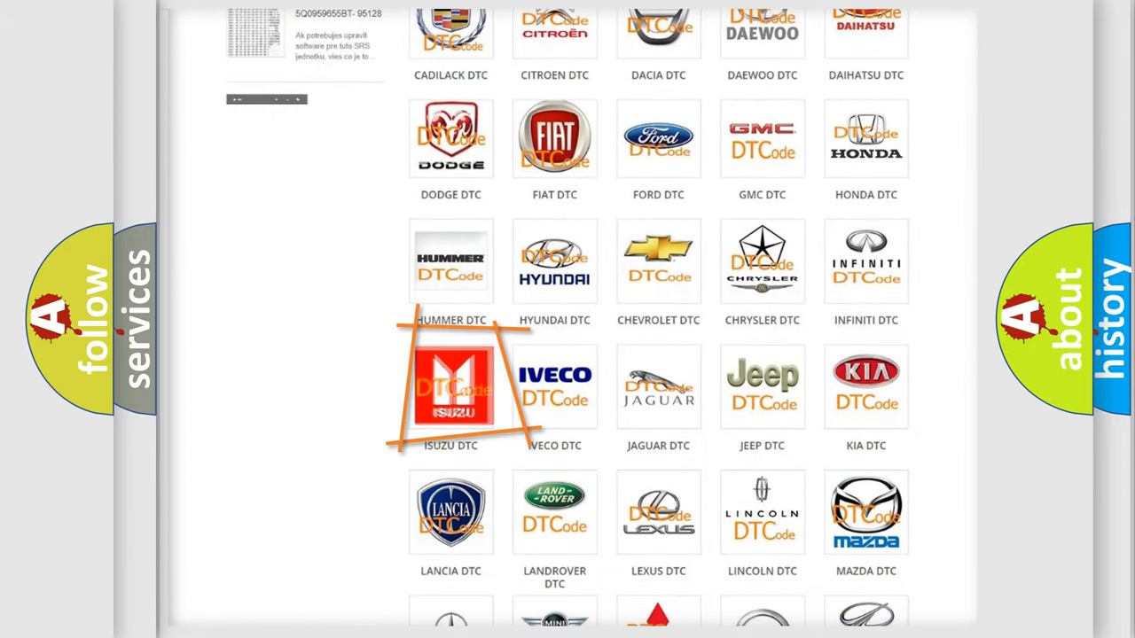